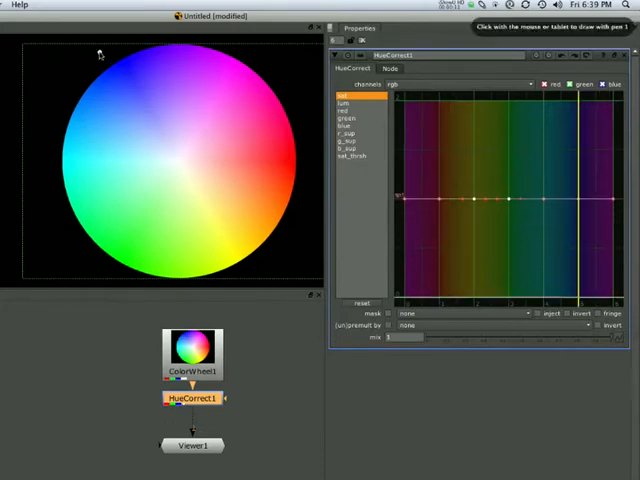
- Shape the sat curve into a mid plateau so only part of the hue range stays saturated
drag(100, 52, 256, 260)
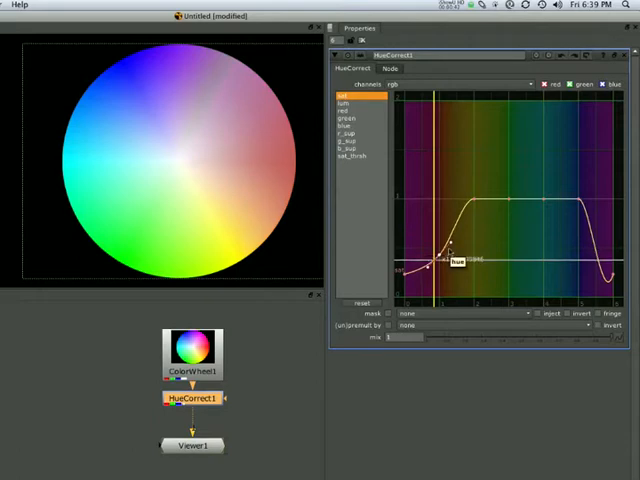
- Return the sat curve to its flat default, restoring full saturation on the wheel
drag(452, 258, 472, 204)
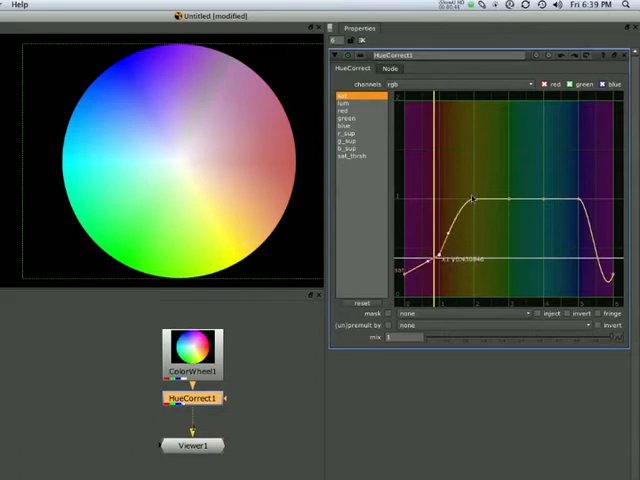
drag(470, 198, 480, 208)
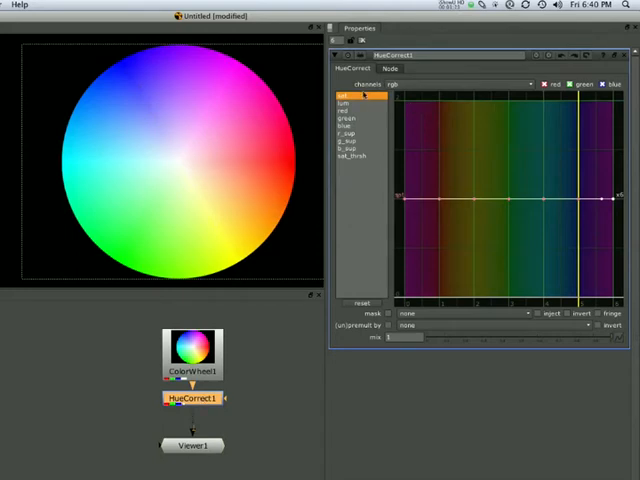
- Dip the middle of the green curve to darken the green hues of the wheel
click(358, 120)
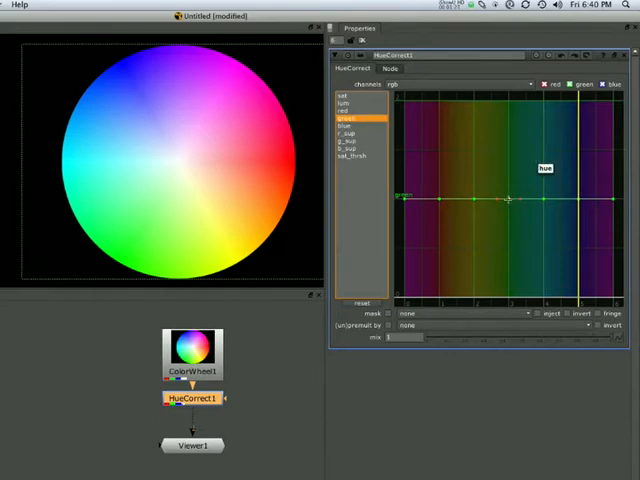
drag(508, 200, 510, 236)
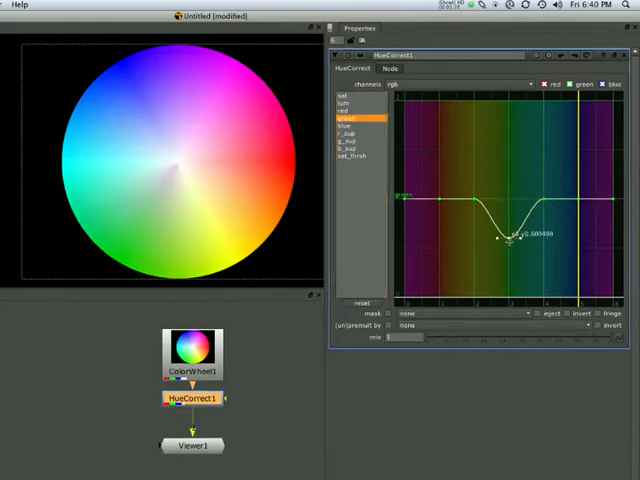
drag(510, 236, 510, 264)
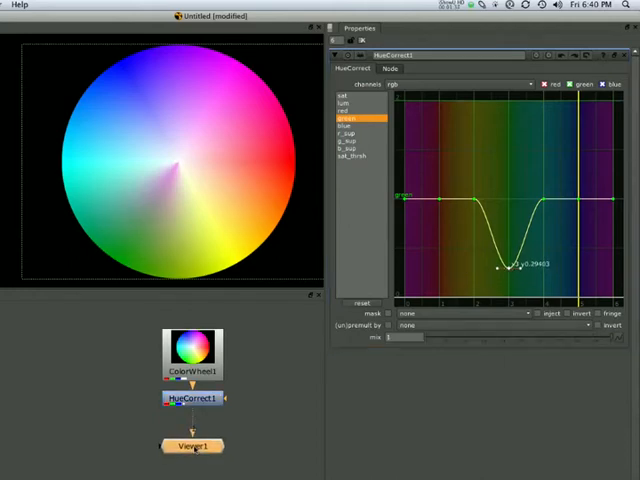
drag(192, 400, 144, 404)
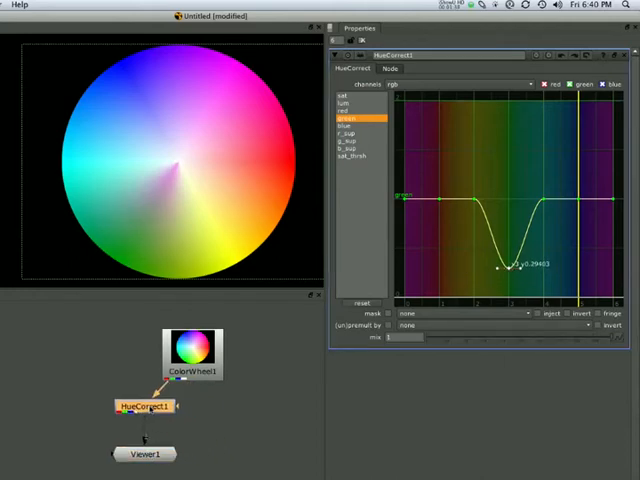